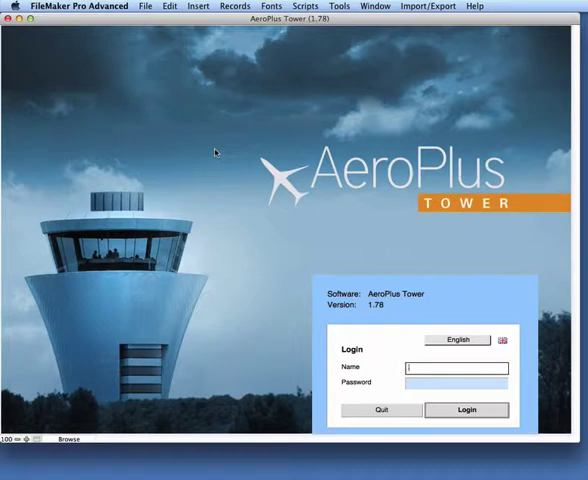
Enter the login name 'aeroplus' in the Name field
{"action": "type", "text": "aeroplus"}
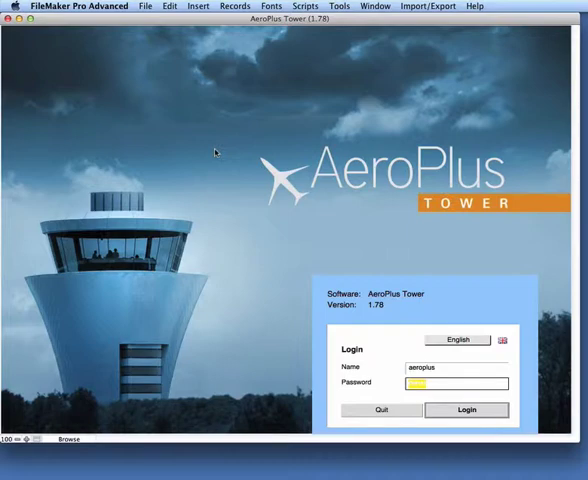
Sign in and list all recorded flights in the Flightlog
{"action": "left_click", "coordinate": [478, 408]}
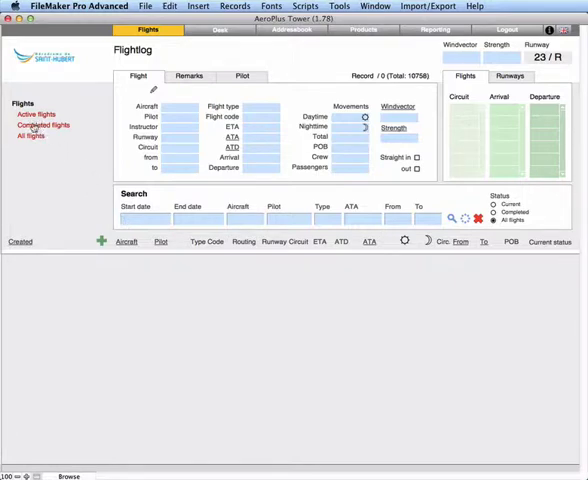
{"action": "left_click", "coordinate": [44, 126]}
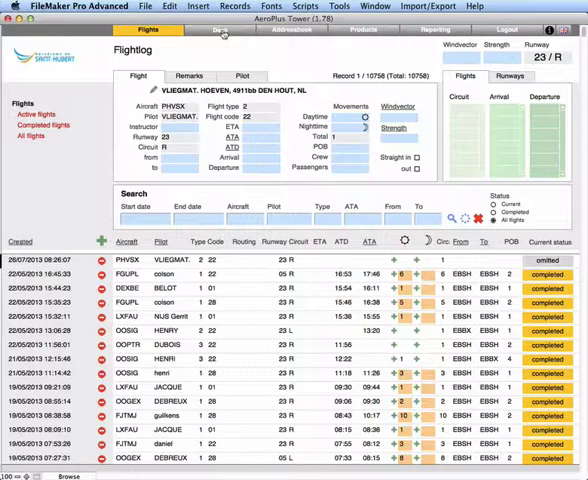
Go to the Desk area's Add flights manually page
{"action": "left_click", "coordinate": [220, 36]}
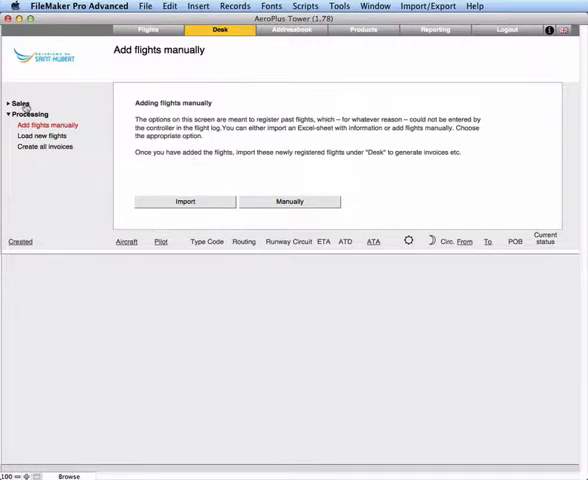
View sales invoice IN20131002 in the Desk sales documents
{"action": "left_click", "coordinate": [24, 104]}
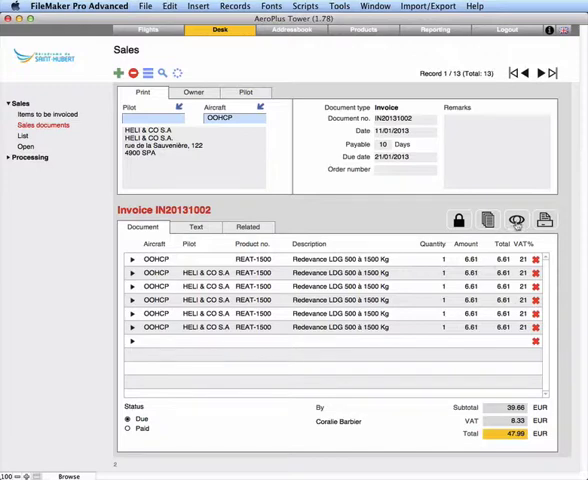
{"action": "left_click", "coordinate": [552, 220]}
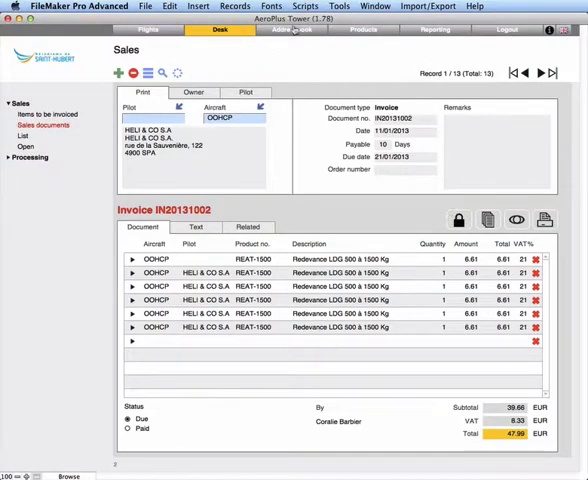
Browse through the Addressbook list and switch to the Products catalogue
{"action": "left_click", "coordinate": [292, 38]}
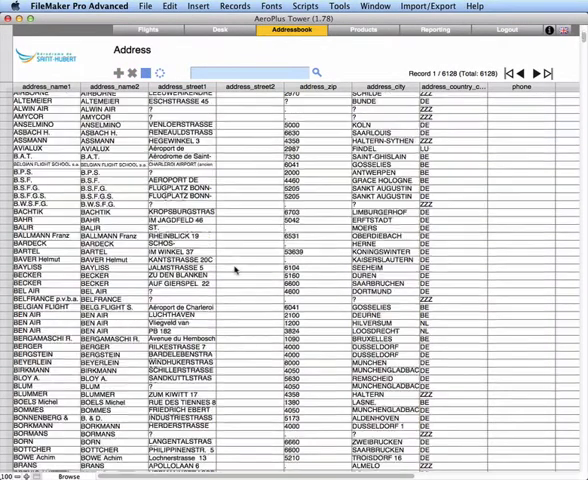
{"action": "scroll", "scroll_direction": "down", "scroll_amount": 3}
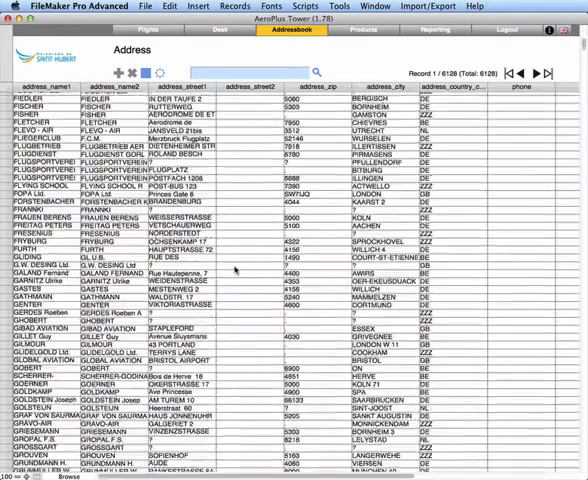
{"action": "scroll", "scroll_direction": "down", "scroll_amount": 3}
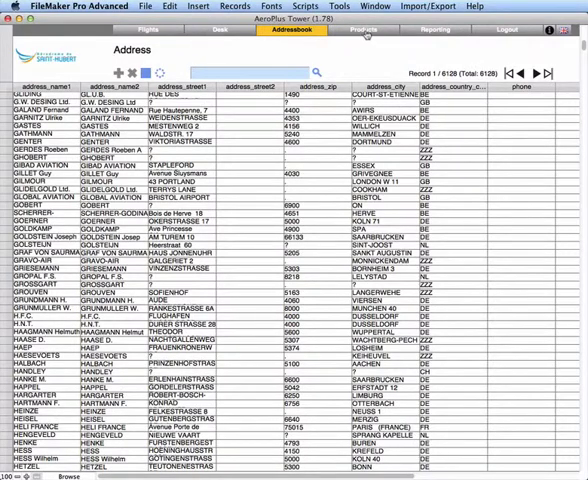
{"action": "left_click", "coordinate": [364, 38]}
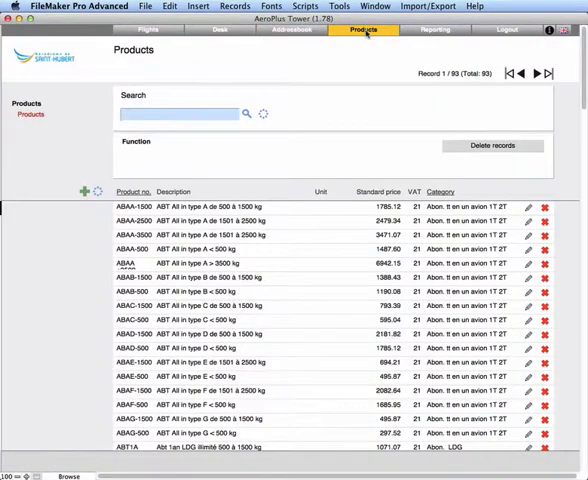
Scroll through the full Products list and move to the Reporting section
{"action": "scroll", "scroll_direction": "down", "scroll_amount": 3}
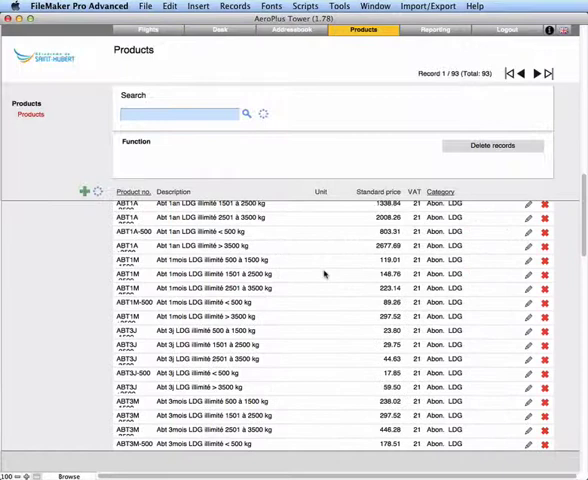
{"action": "scroll", "scroll_direction": "down", "scroll_amount": 3}
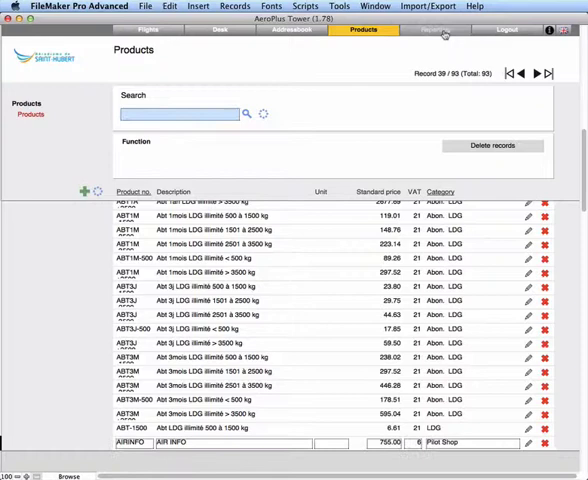
{"action": "left_click", "coordinate": [436, 36]}
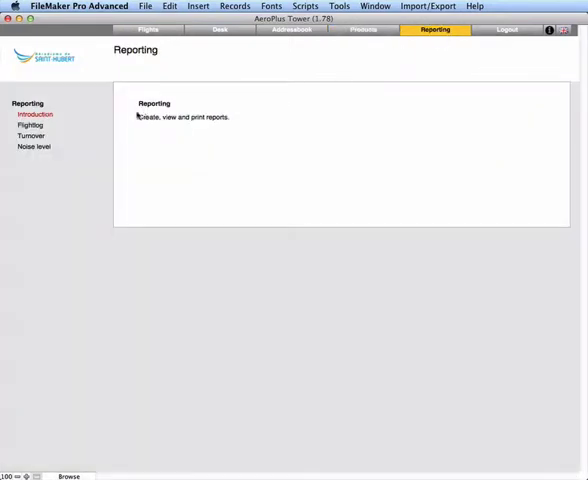
Run the Flightlog report for the last 12 months
{"action": "left_click", "coordinate": [30, 126]}
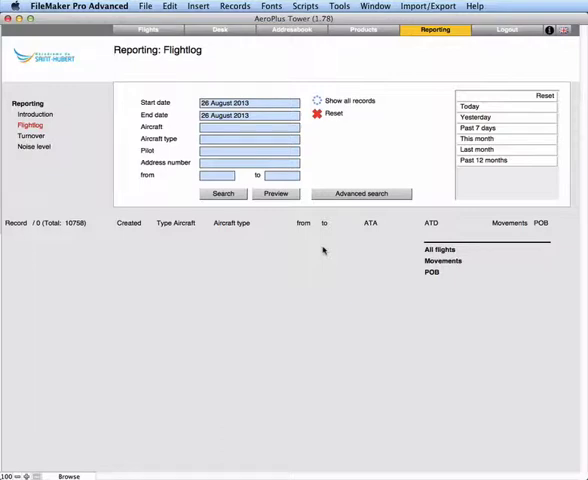
{"action": "left_click", "coordinate": [490, 160]}
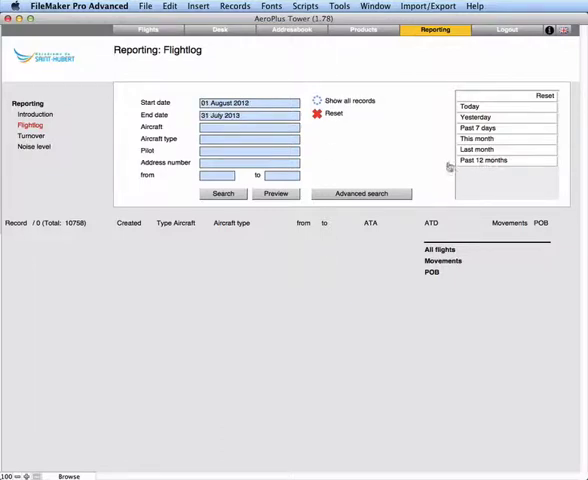
{"action": "mouse_move", "coordinate": [308, 192]}
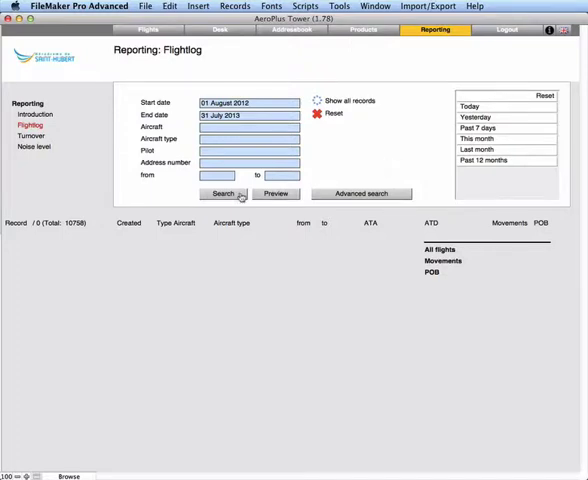
{"action": "left_click", "coordinate": [222, 192]}
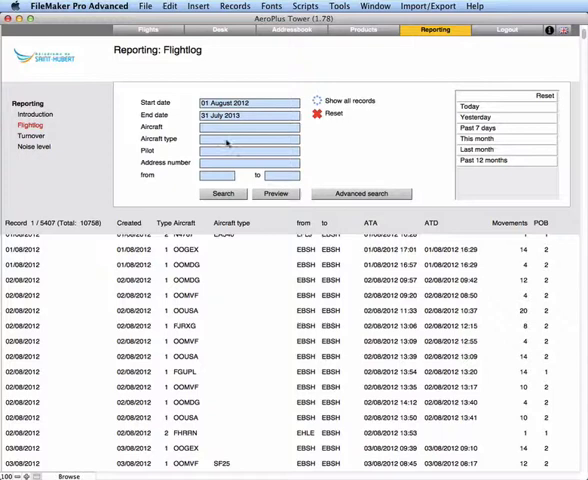
Narrow the Flightlog report to aircraft type 'p28' and review the results
{"action": "type", "text": "p28a"}
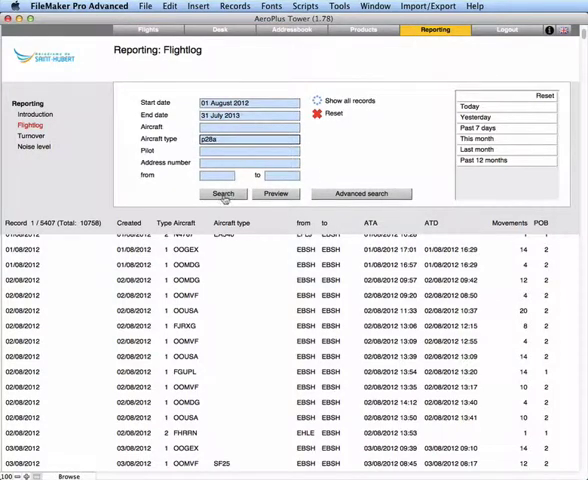
{"action": "left_click", "coordinate": [222, 192]}
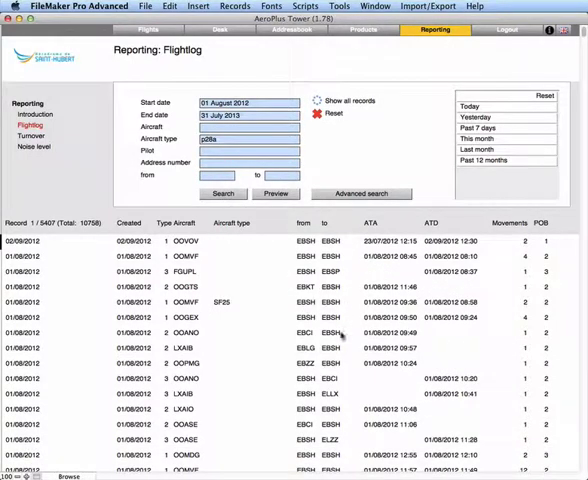
{"action": "scroll", "scroll_direction": "down", "scroll_amount": 3}
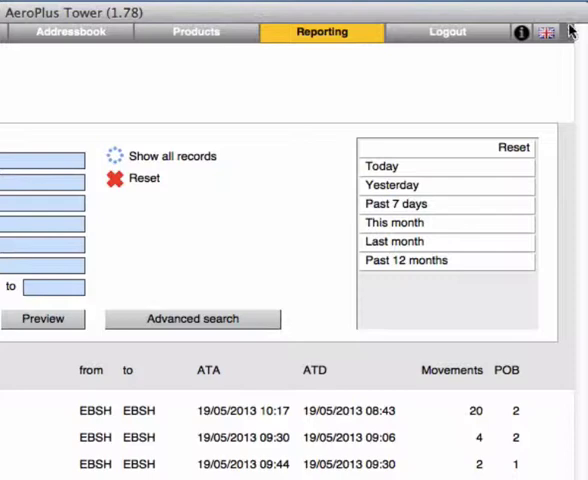
Check the interface language choices, keep English, and view the AeroPlus website's Towers page
{"action": "left_click", "coordinate": [546, 32]}
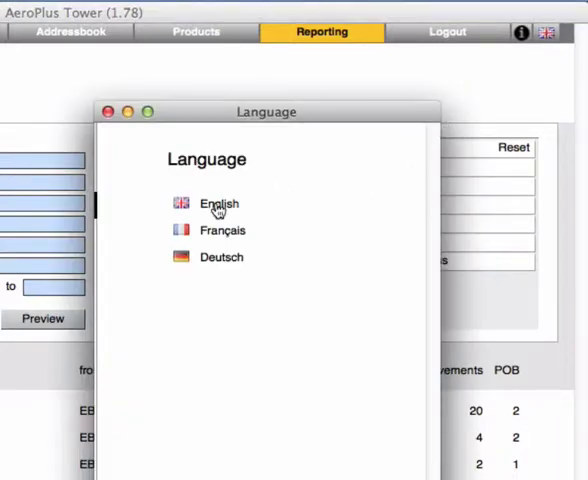
{"action": "left_click", "coordinate": [216, 204]}
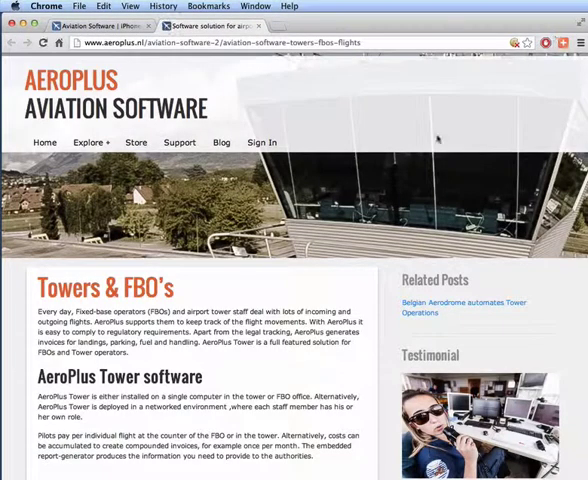
{"action": "scroll", "scroll_direction": "down", "scroll_amount": 3}
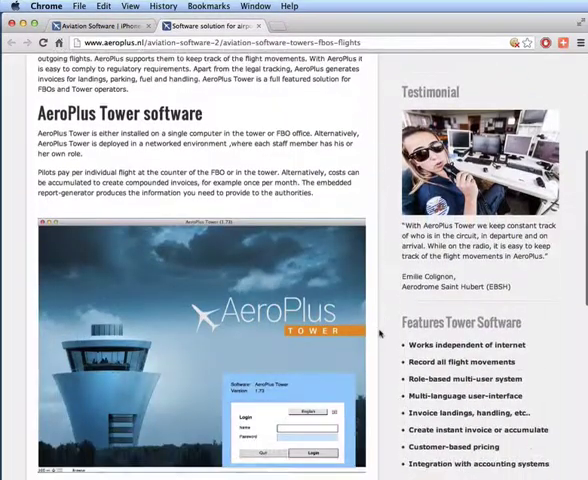